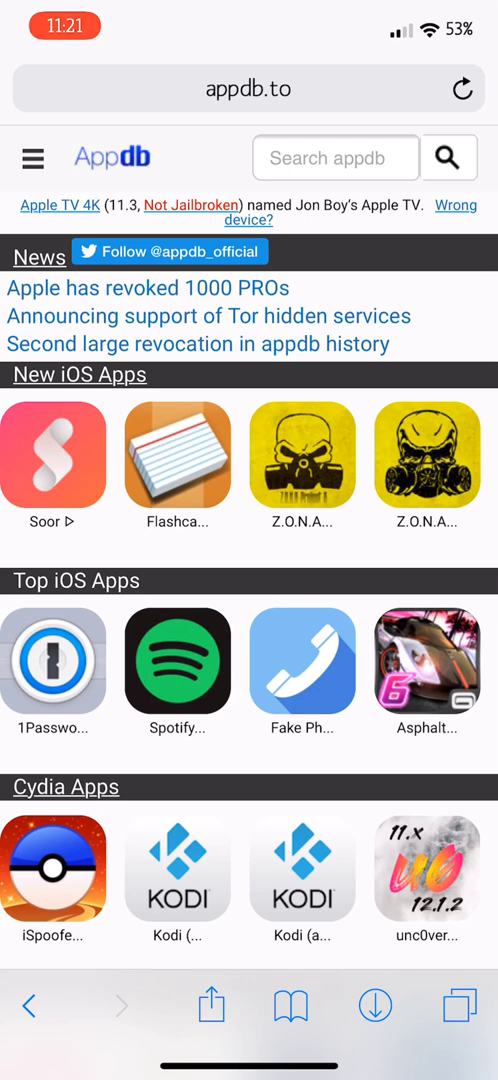
# - Load appdb.to in Safari, showing the 'Link your device' prompt and cookie notice
pyautogui.click(33, 158)
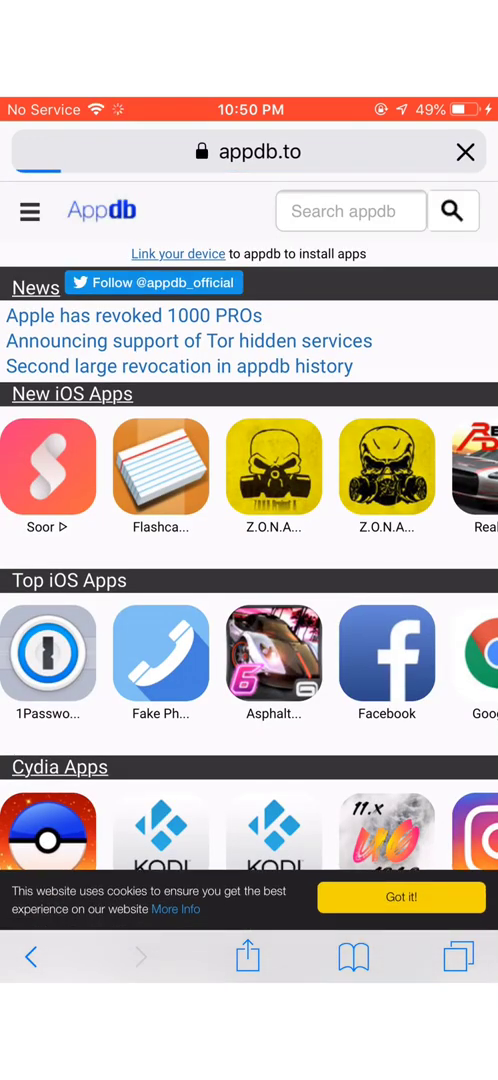
# - Follow the 'Link your device' link under the search bar
pyautogui.click(178, 253)
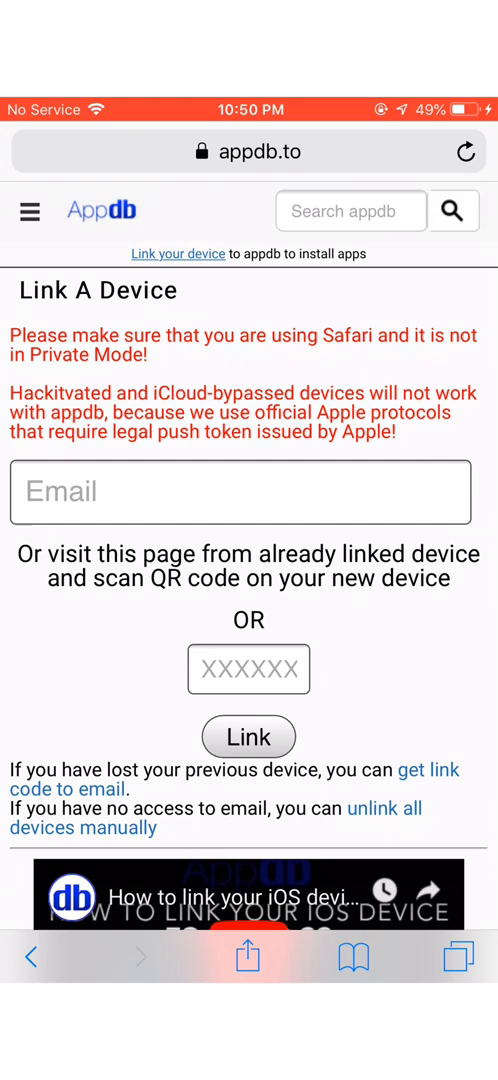
# - Scroll to 'How to link device or PC' and select the text of steps 1 through 4
pyautogui.click(241, 492)
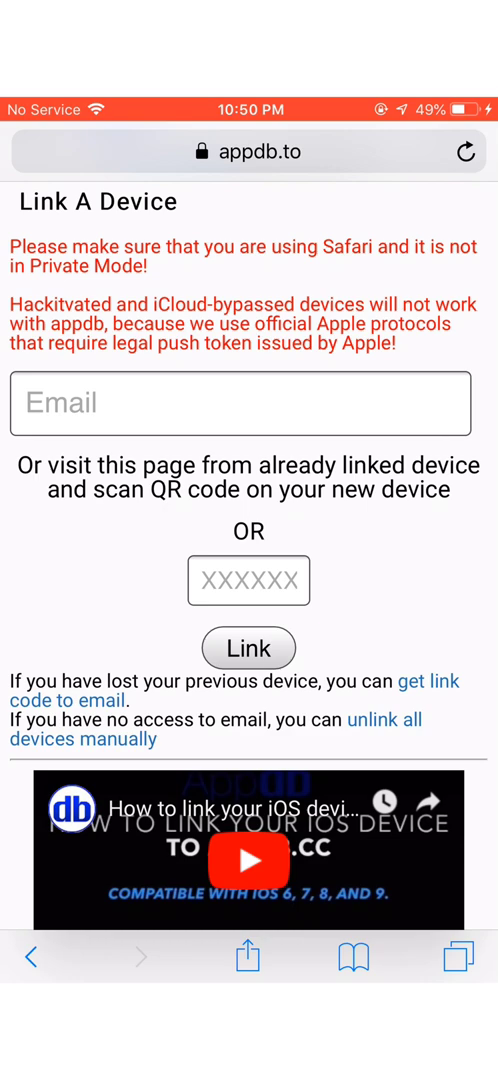
pyautogui.scroll(-3)
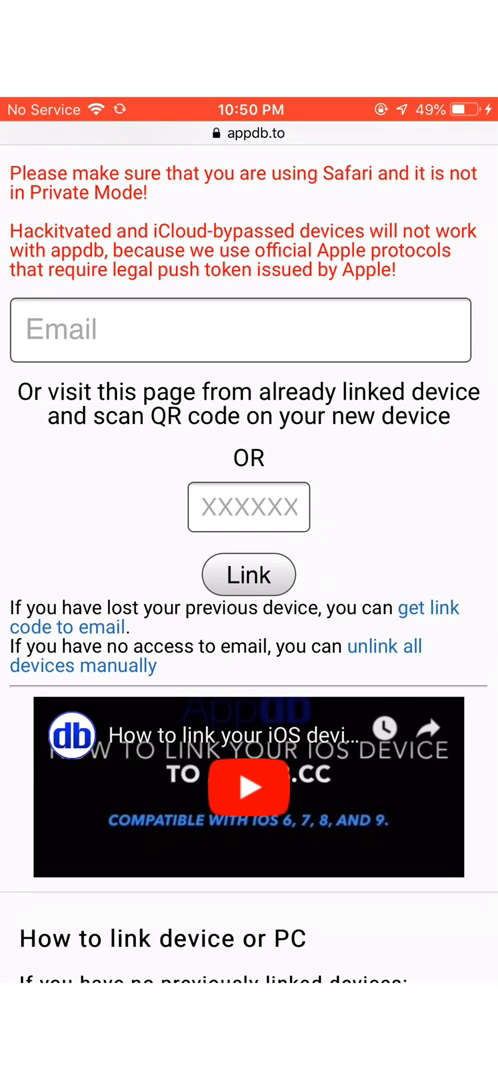
pyautogui.scroll(-3)
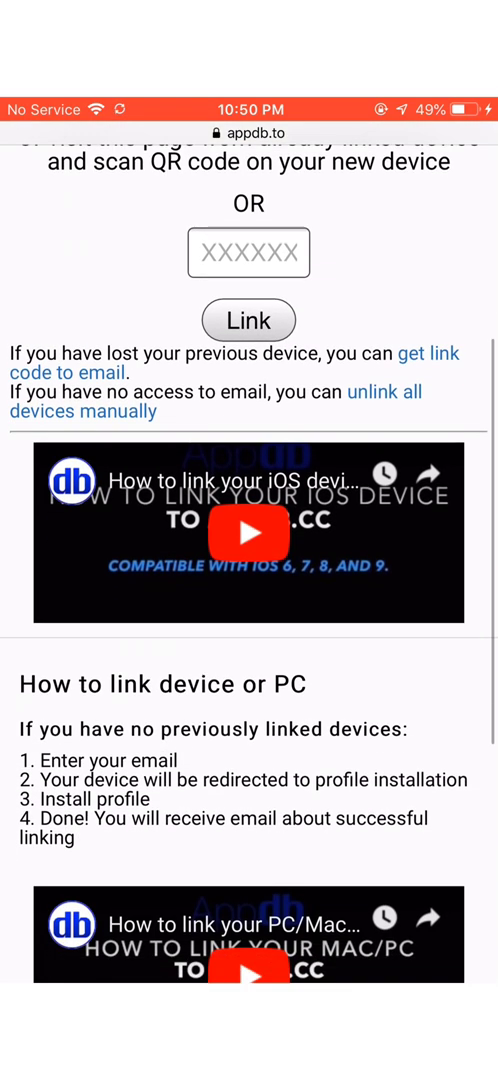
pyautogui.scroll(-3)
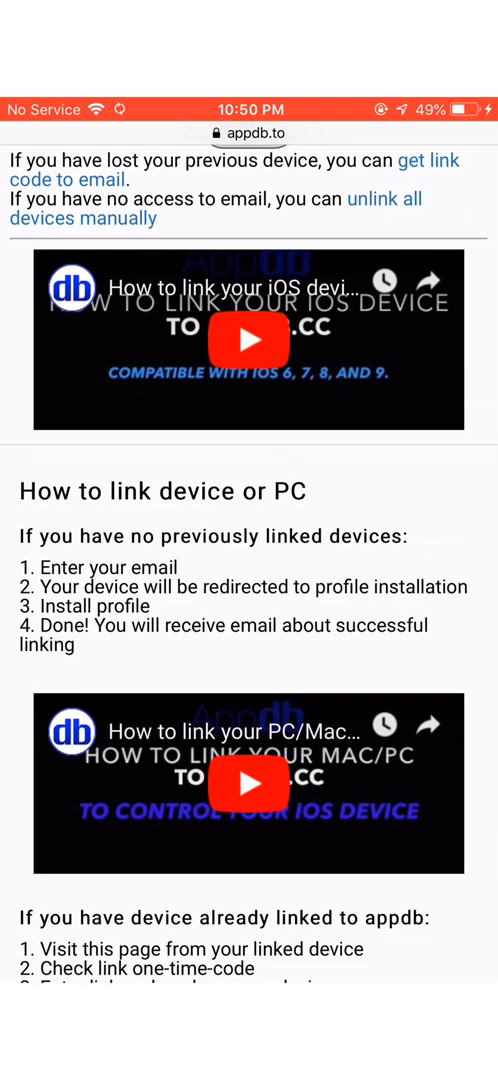
pyautogui.scroll(-3)
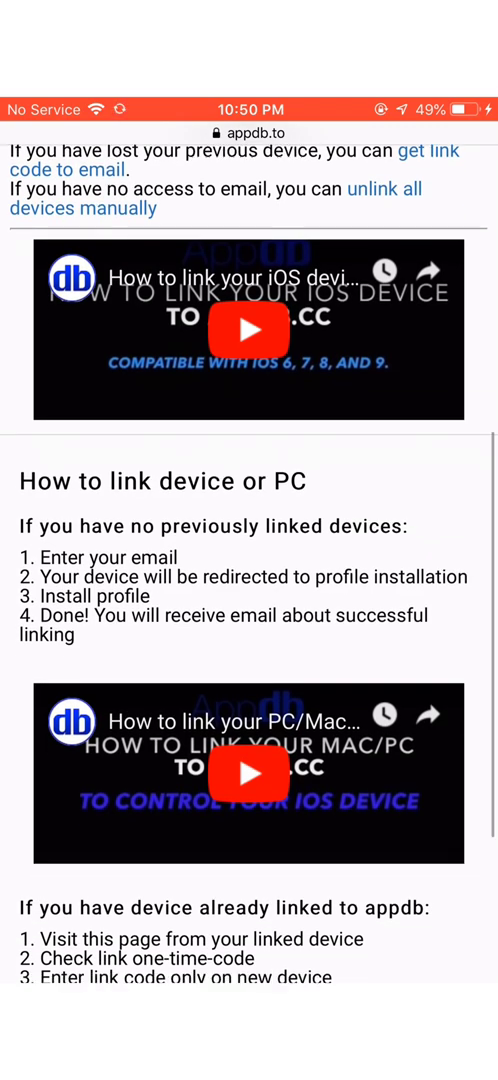
pyautogui.scroll(-3)
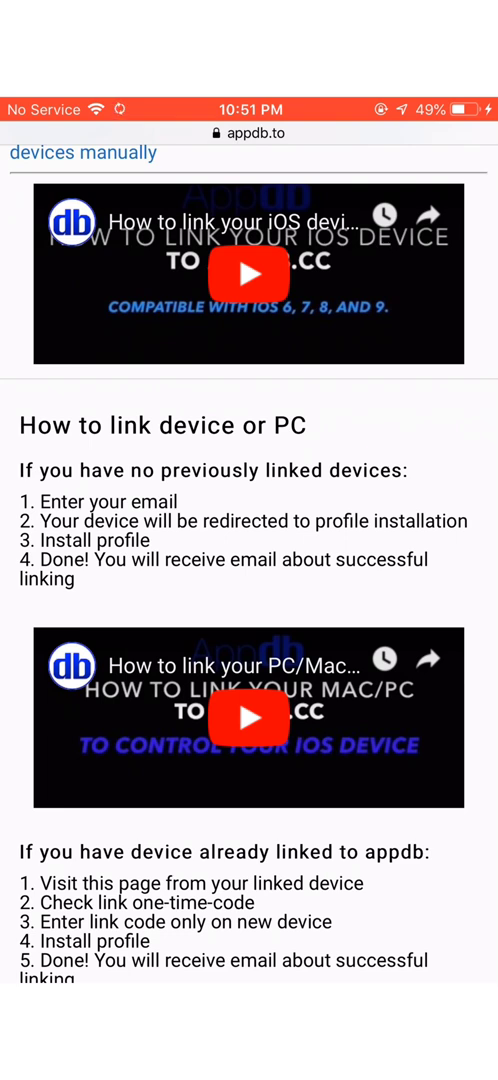
pyautogui.doubleClick(56, 501)
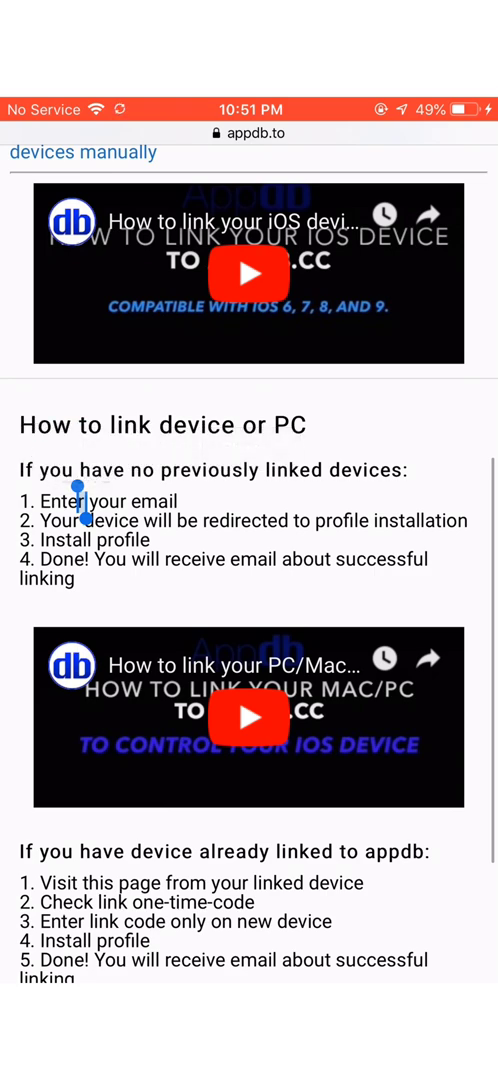
pyautogui.moveTo(83, 500); pyautogui.dragTo(83, 590)
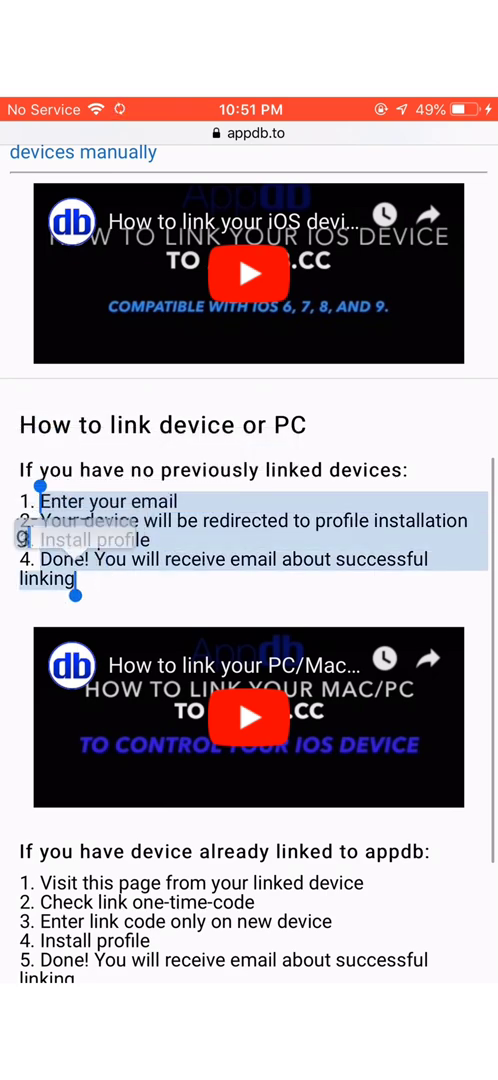